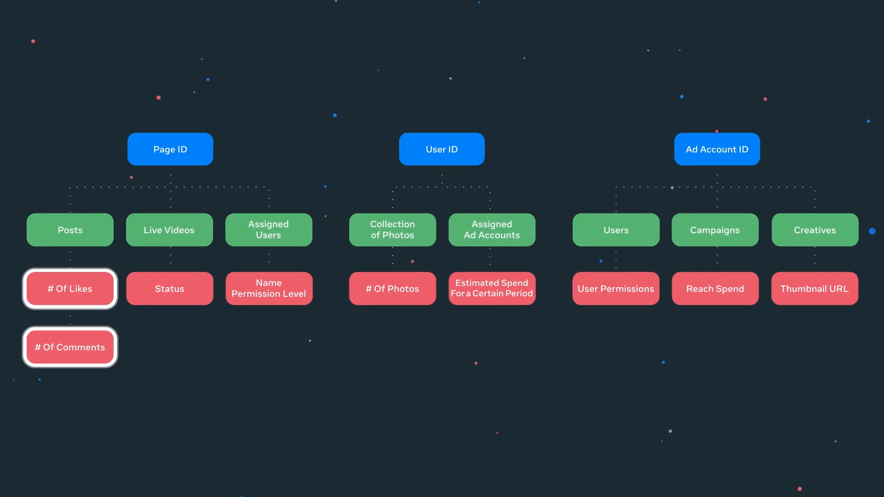
Step: Complete the GET request template with {parameters}, {fields} and {access-token-string} placeholders
{"action": "left_click", "coordinate": [169, 288]}
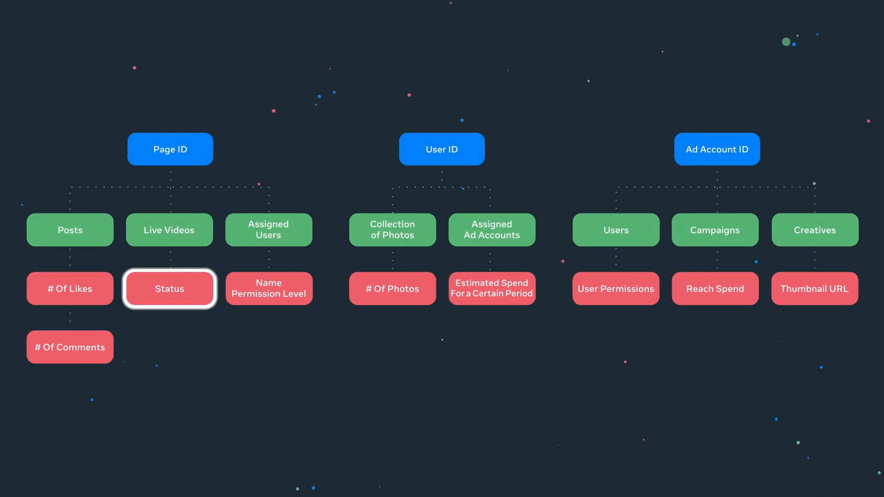
{"action": "left_click", "coordinate": [491, 288]}
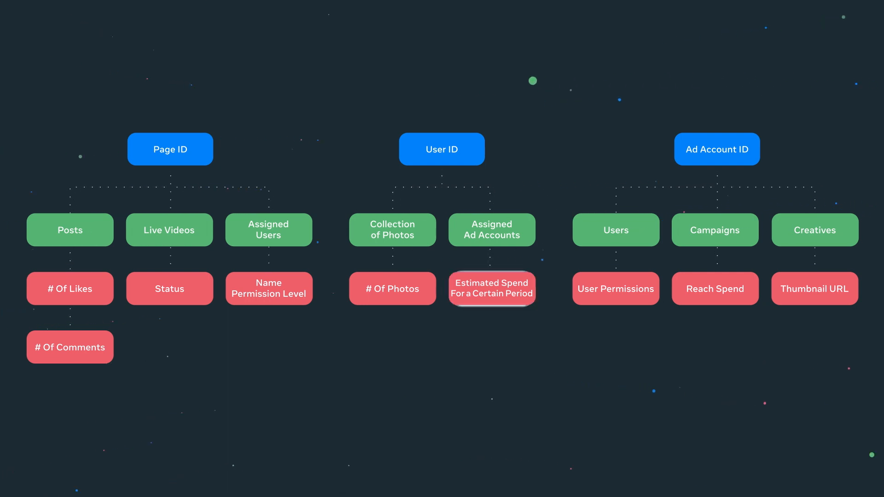
{"action": "left_click", "coordinate": [616, 289]}
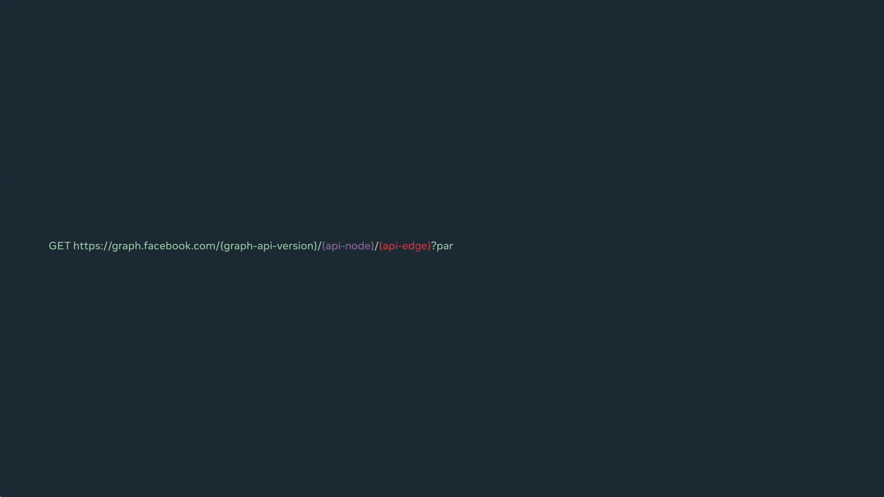
{"action": "type", "text": "ameters={parameters}&fields={fields}&access_token={access-token-string}"}
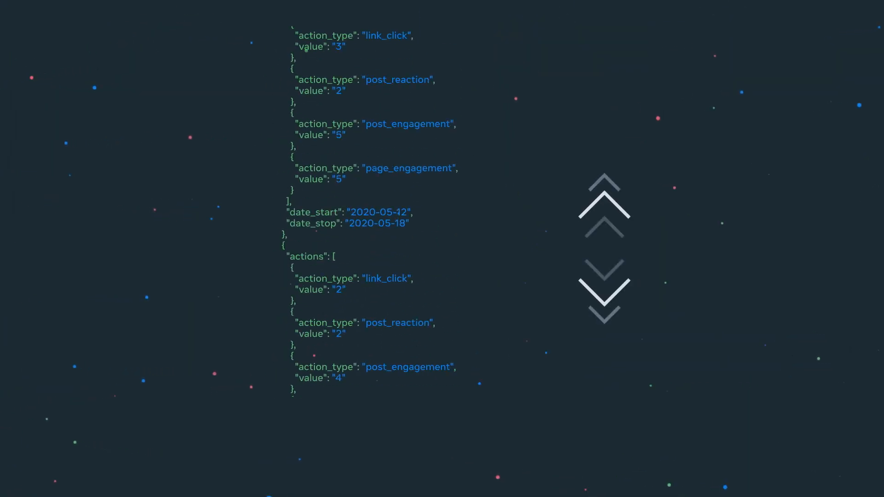
Step: Scroll down through the JSON insights actions entries and weekly date ranges
{"action": "scroll", "scroll_direction": "down", "scroll_amount": 3}
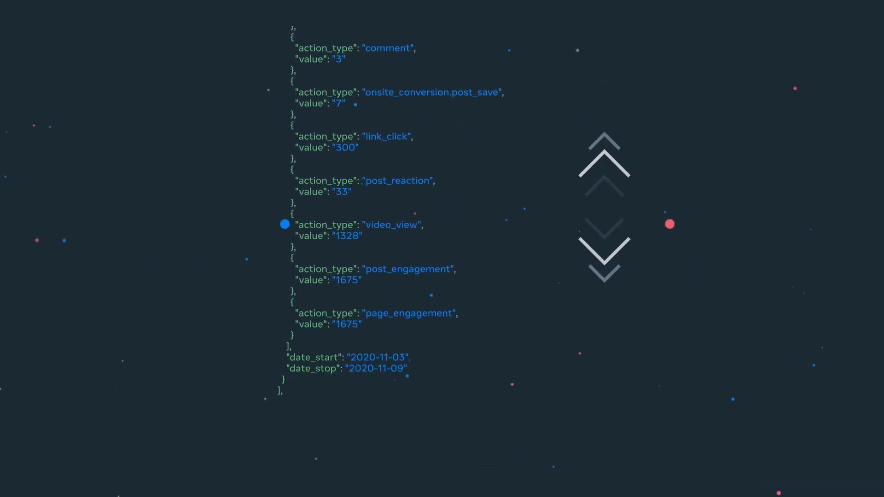
{"action": "scroll", "scroll_direction": "down", "scroll_amount": 3}
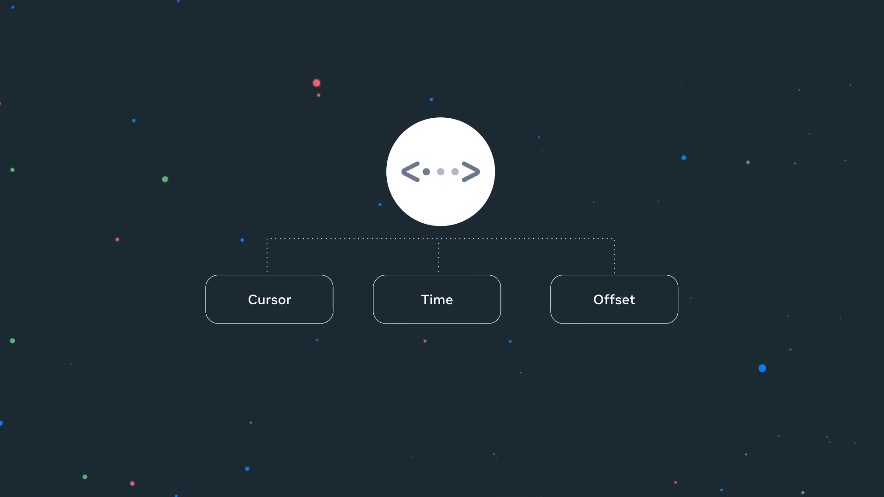
Step: Highlight the Cursor box among the Cursor, Time and Offset pagination types
{"action": "left_click", "coordinate": [270, 300]}
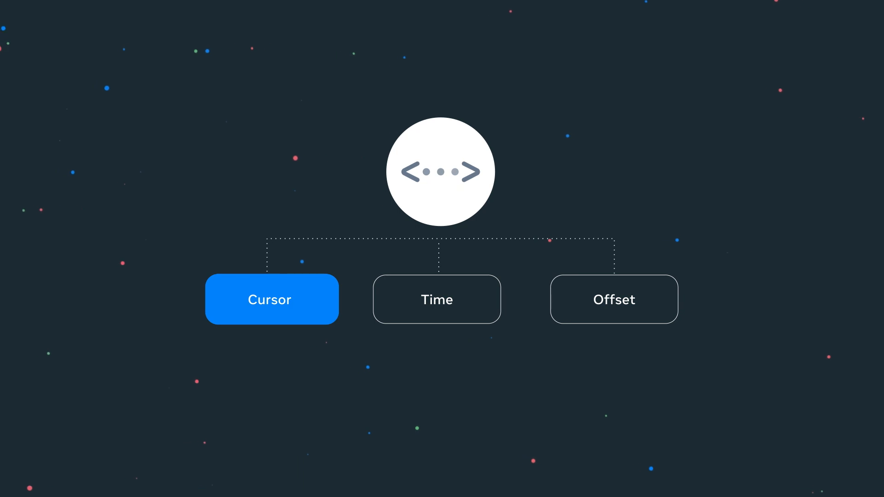
{"action": "left_click", "coordinate": [271, 298]}
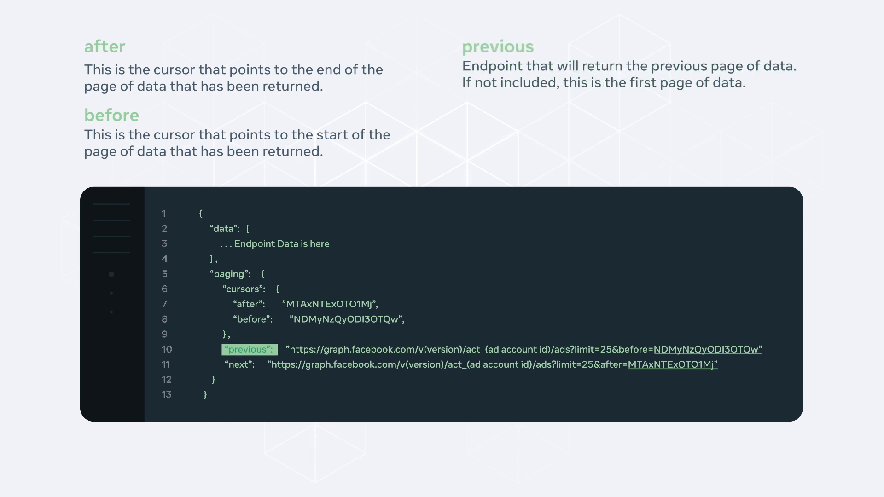
Step: Highlight the "previous" paging key to show its description beside after and before
{"action": "left_click", "coordinate": [241, 364]}
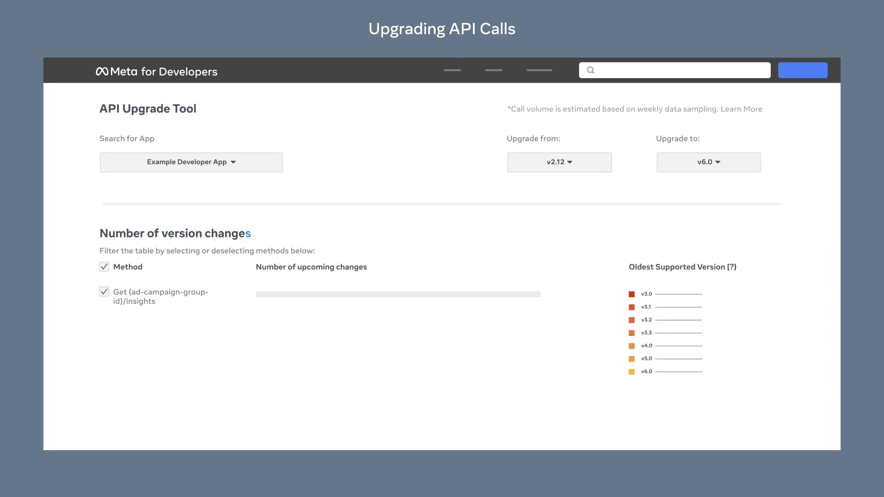
Step: Scroll to the upcoming changes and Oldest Supported Version legend for v2.12 to v6.0
{"action": "scroll", "scroll_direction": "down", "scroll_amount": 3}
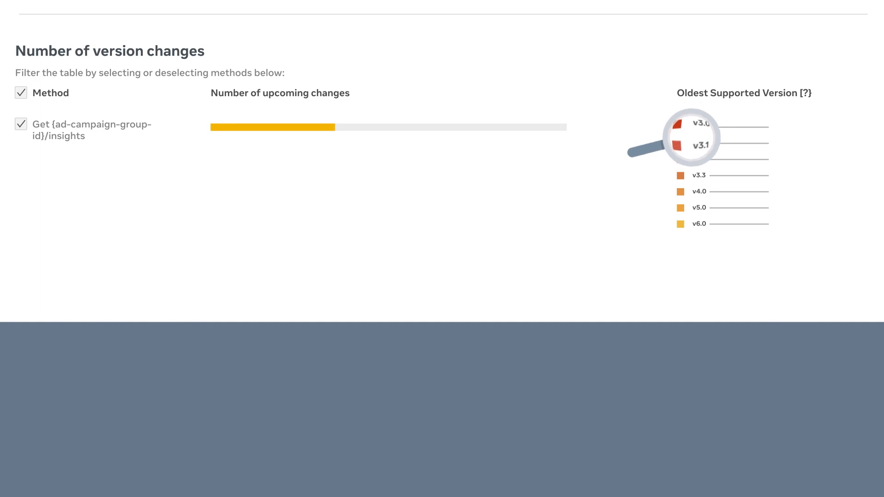
{"action": "mouse_move", "coordinate": [687, 223]}
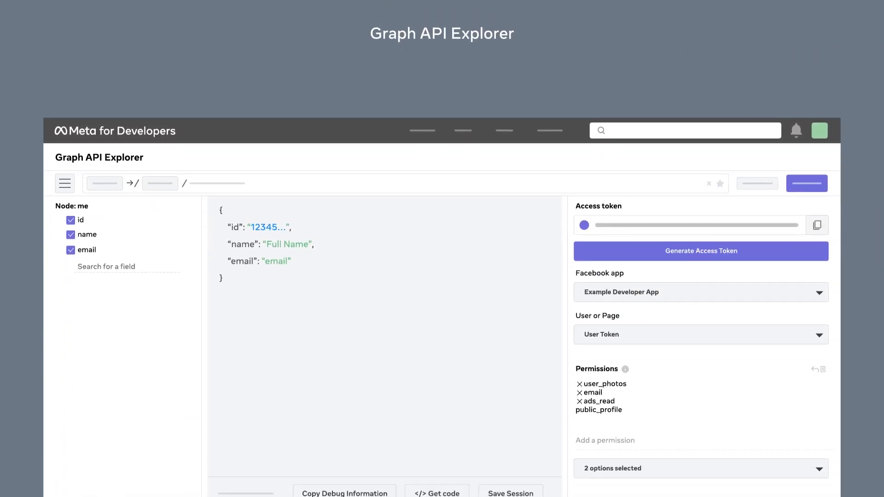
{"action": "scroll", "scroll_direction": "down", "scroll_amount": 3}
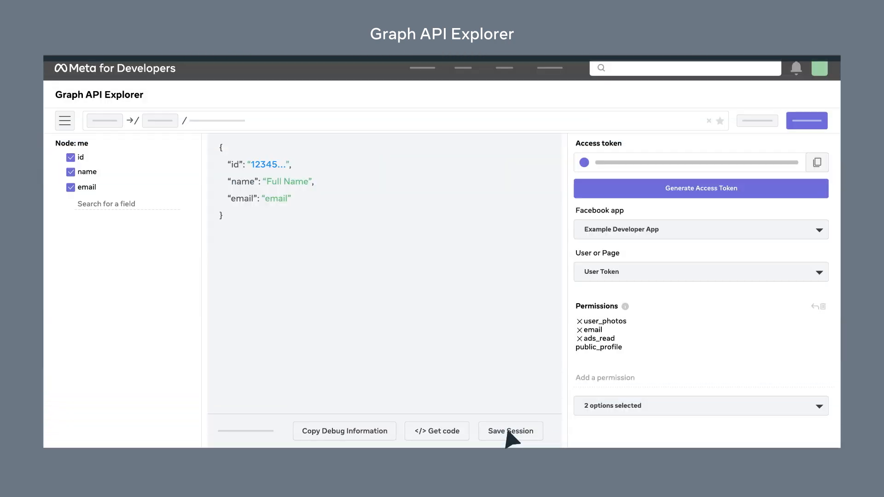
{"action": "mouse_move", "coordinate": [369, 438]}
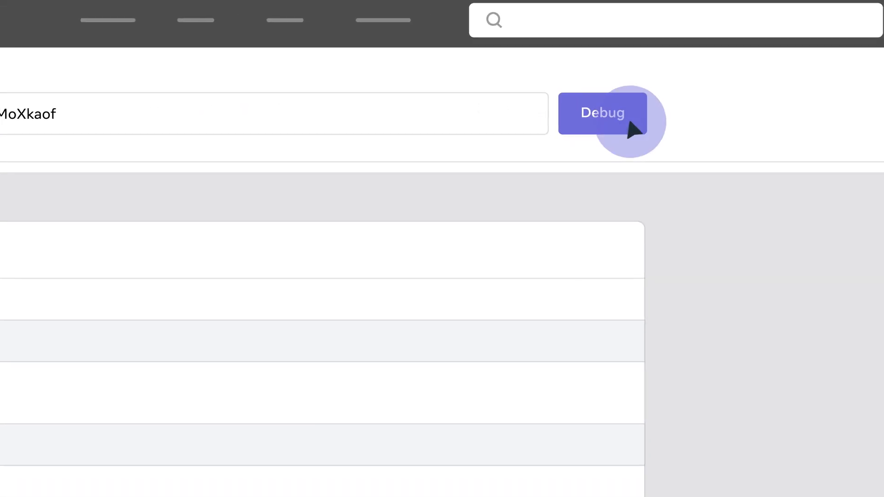
Step: Debug the pasted access token to reveal its System User type, validity and scopes
{"action": "left_click", "coordinate": [602, 112]}
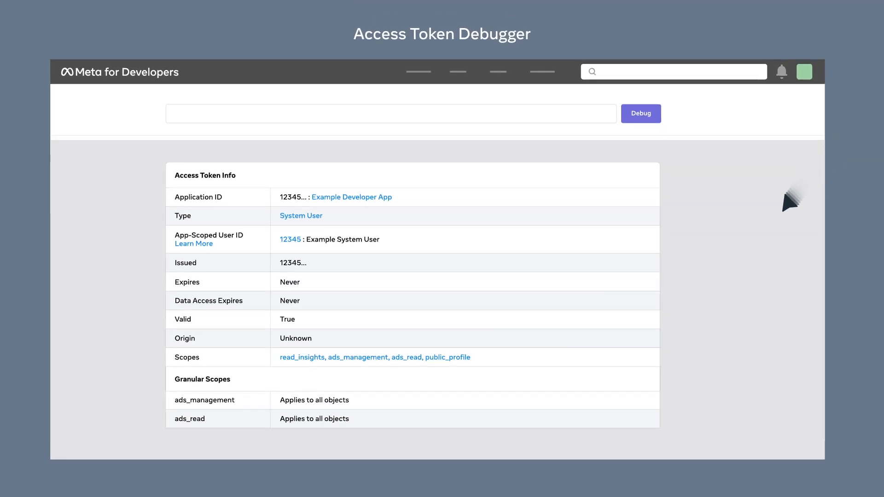
{"action": "mouse_move", "coordinate": [762, 238]}
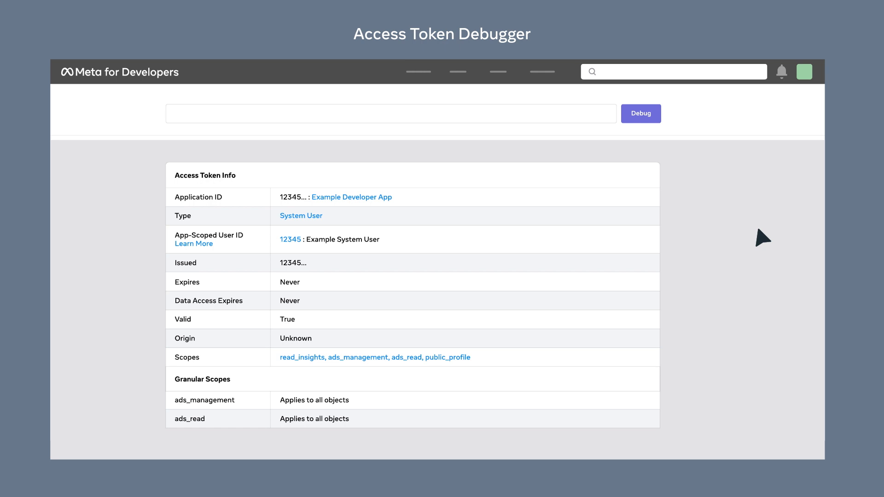